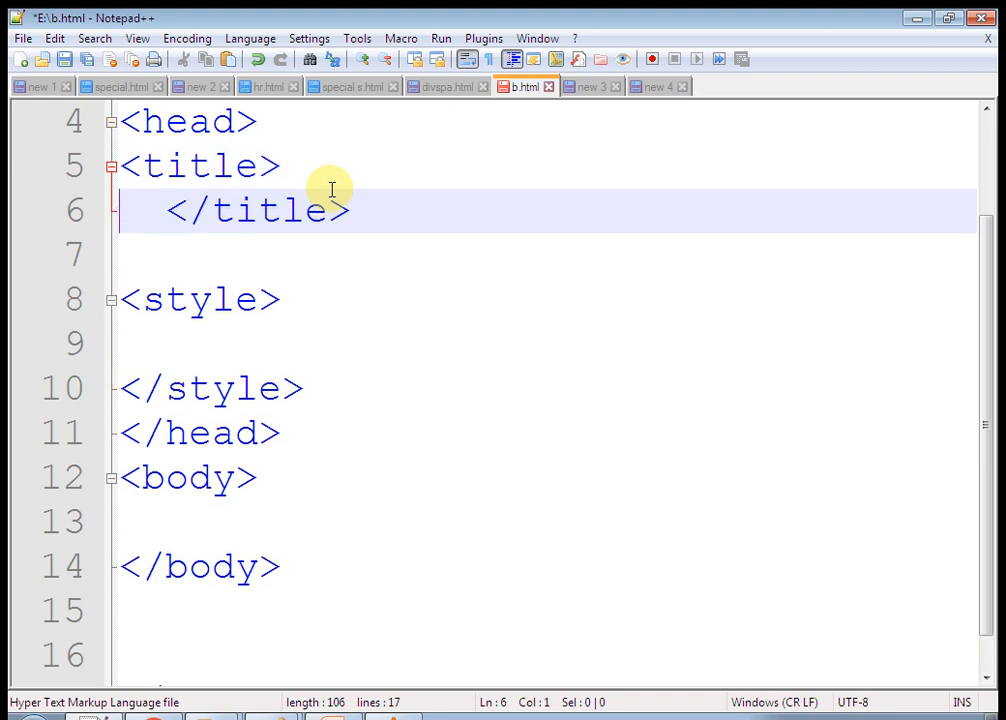
# Title the page 'how to convert html block element to inline element'
pyautogui.write('hot')
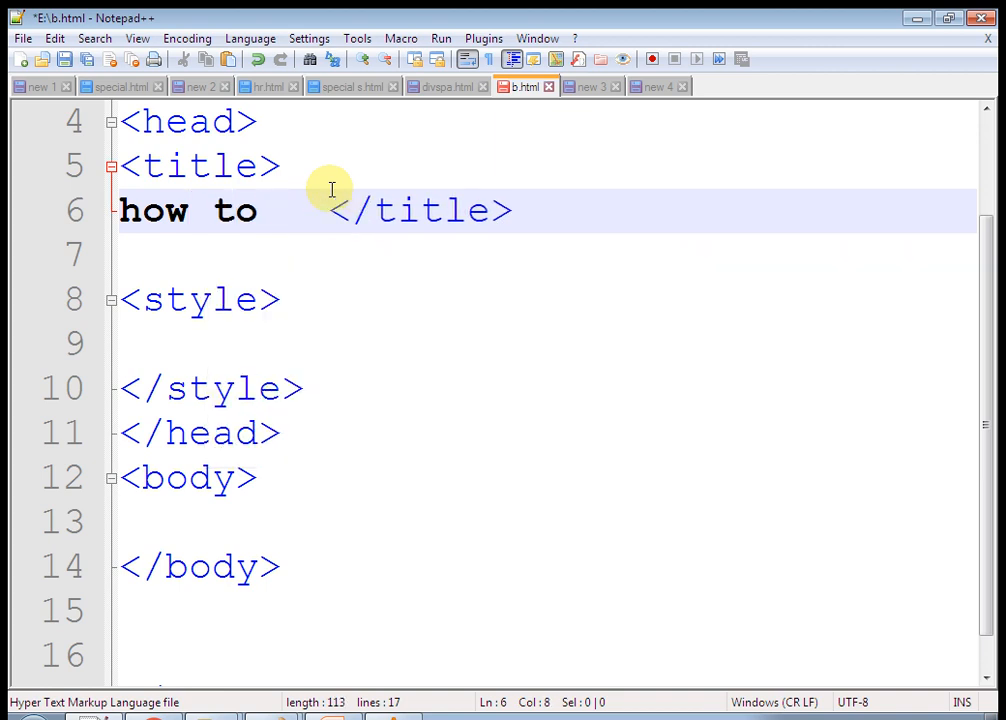
pyautogui.write('convert')
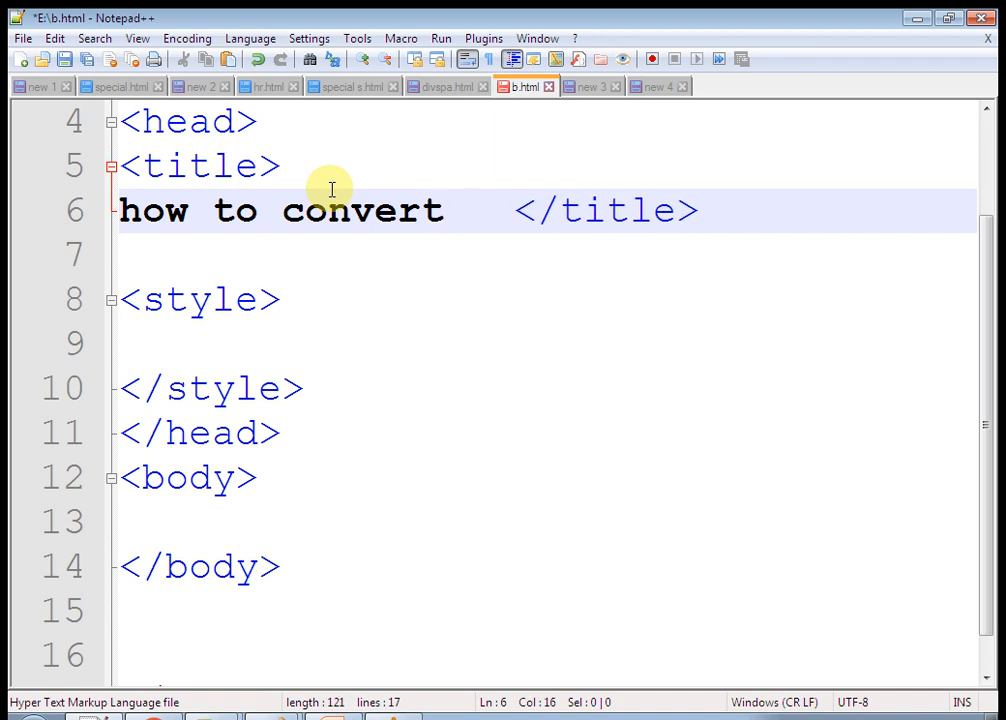
pyautogui.write('html')
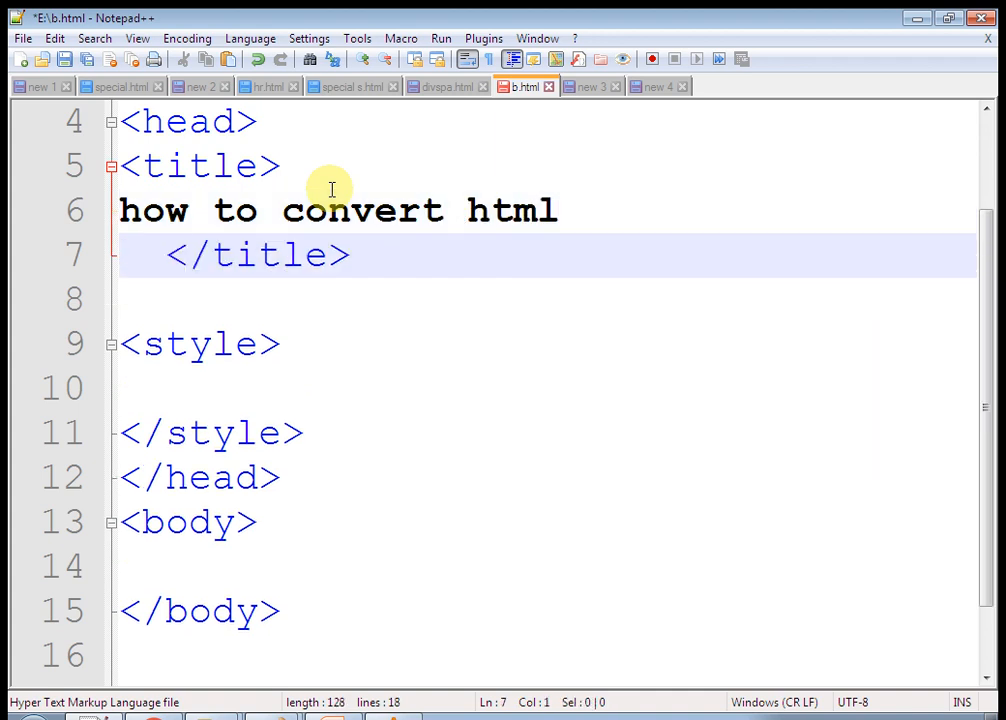
pyautogui.write('block e')
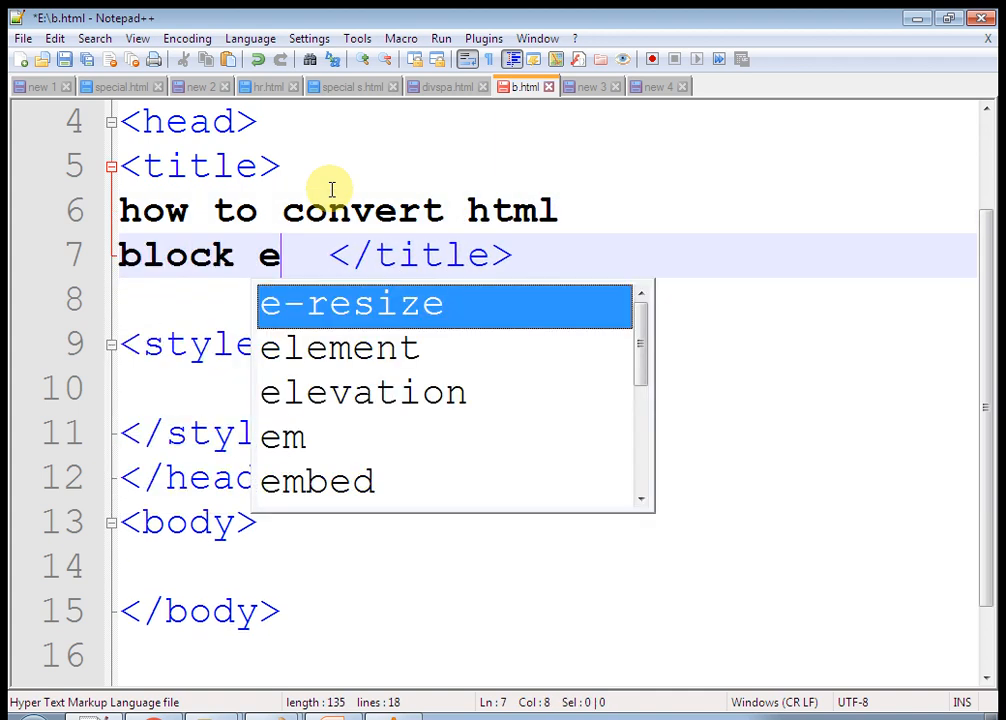
pyautogui.write('ment to inline element')
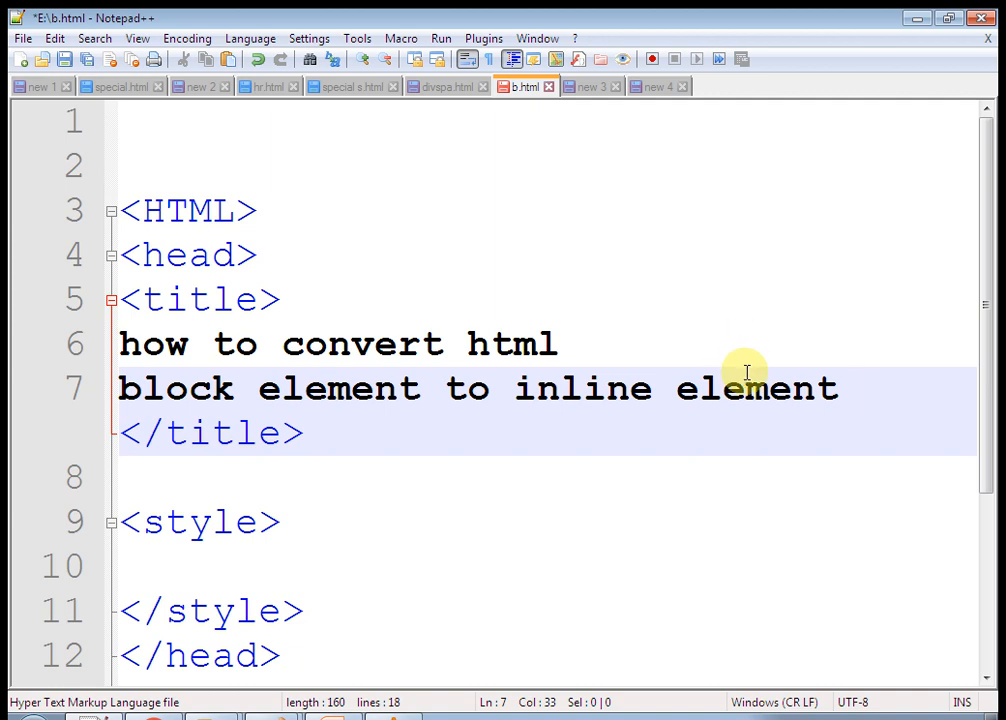
# Insert blank lines inside the body of b.html for new content
pyautogui.scroll(-3)
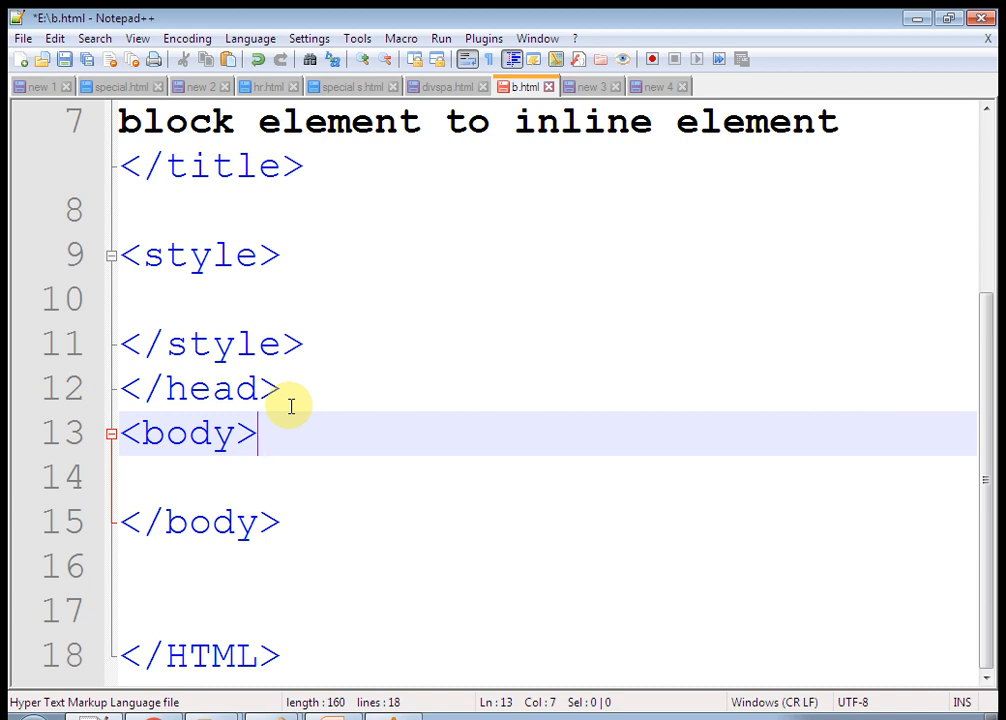
pyautogui.moveTo(297, 413)
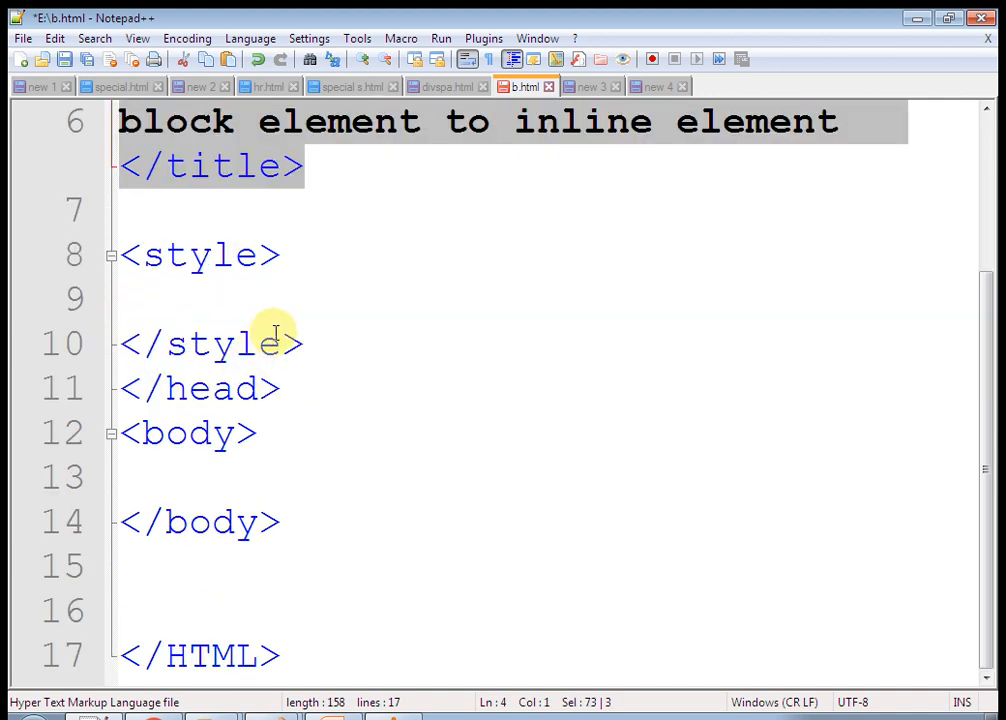
pyautogui.click(111, 255)
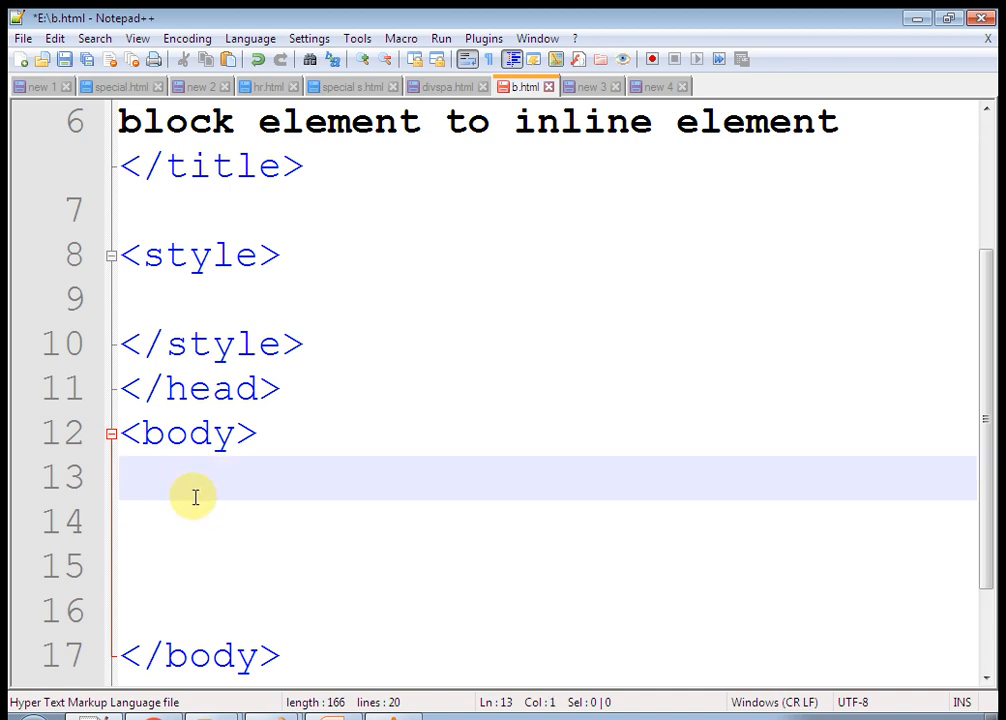
pyautogui.scroll(3)
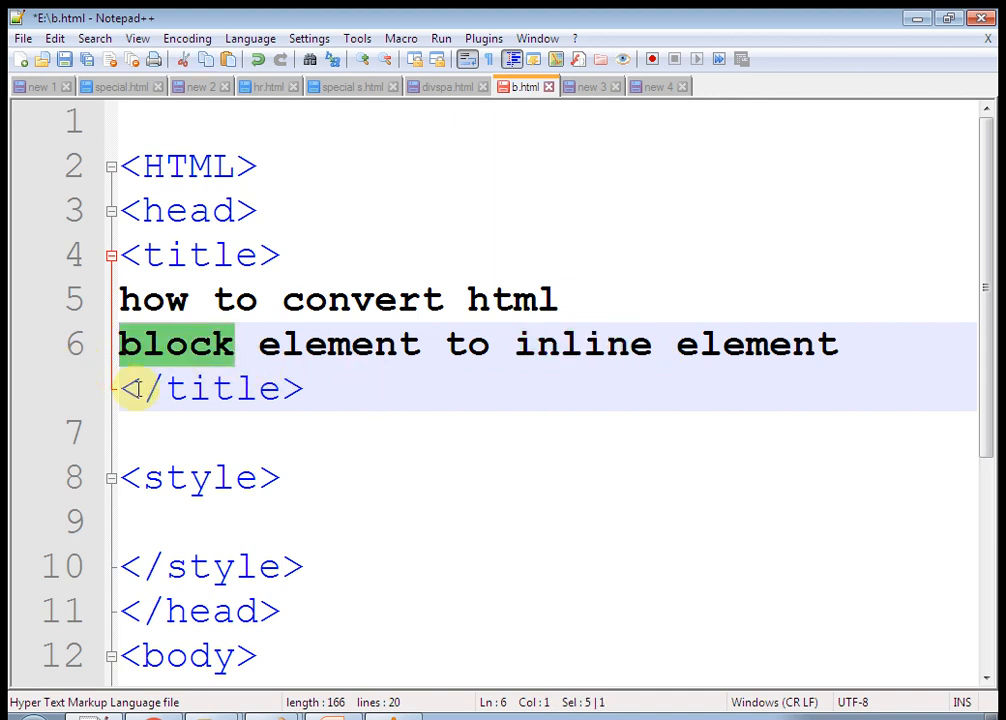
pyautogui.scroll(-3)
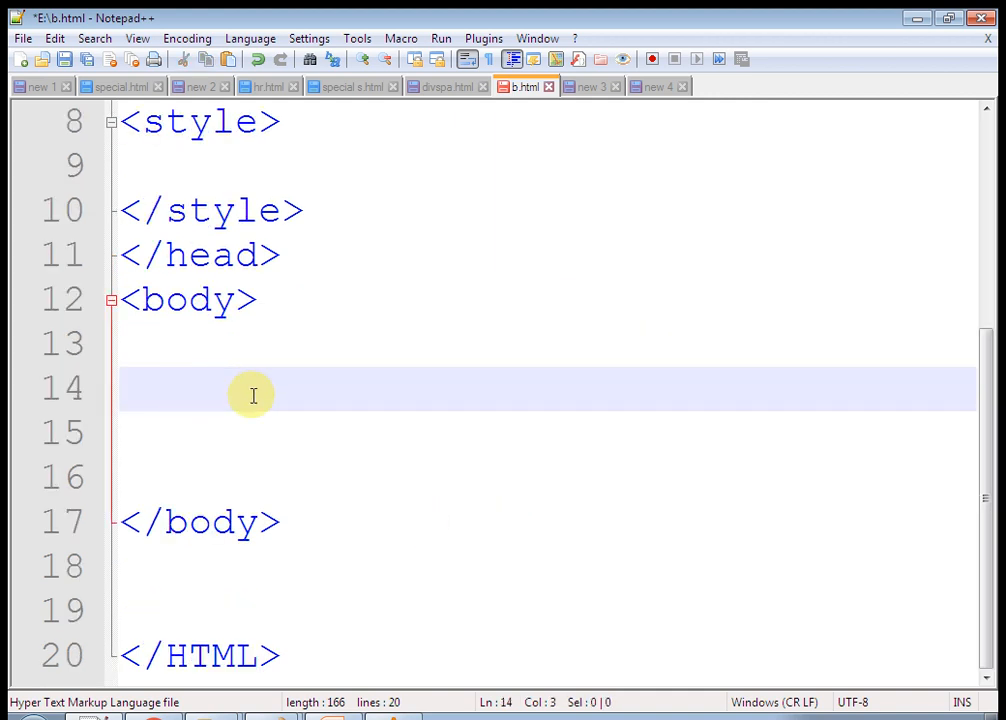
# Type the heading <h1> block element </h1> into the body
pyautogui.write('<')
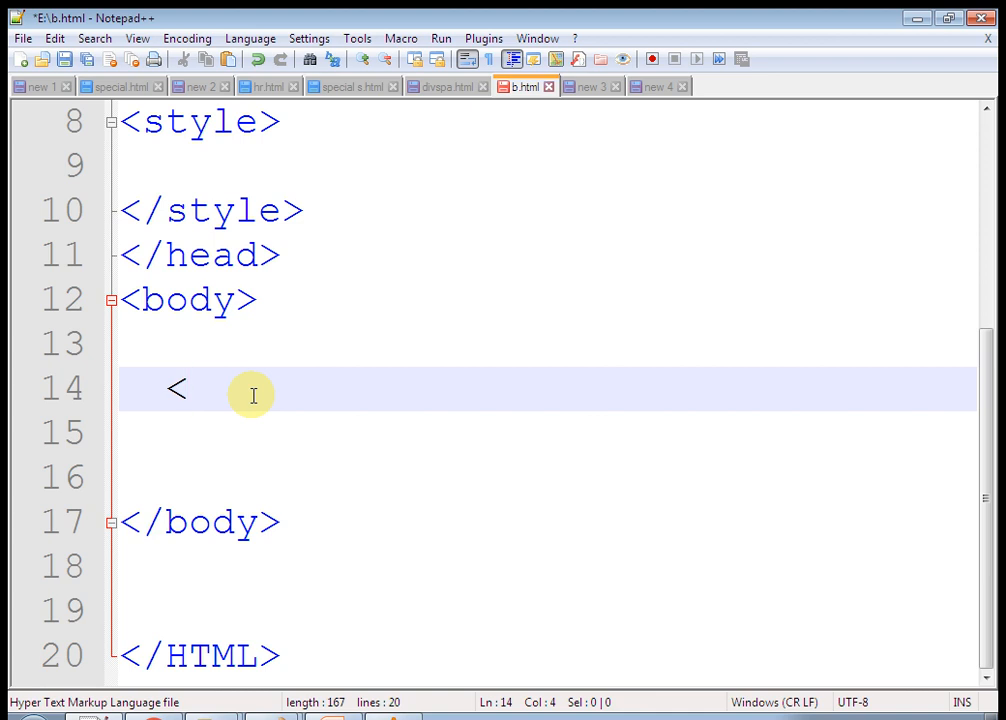
pyautogui.write('h1')
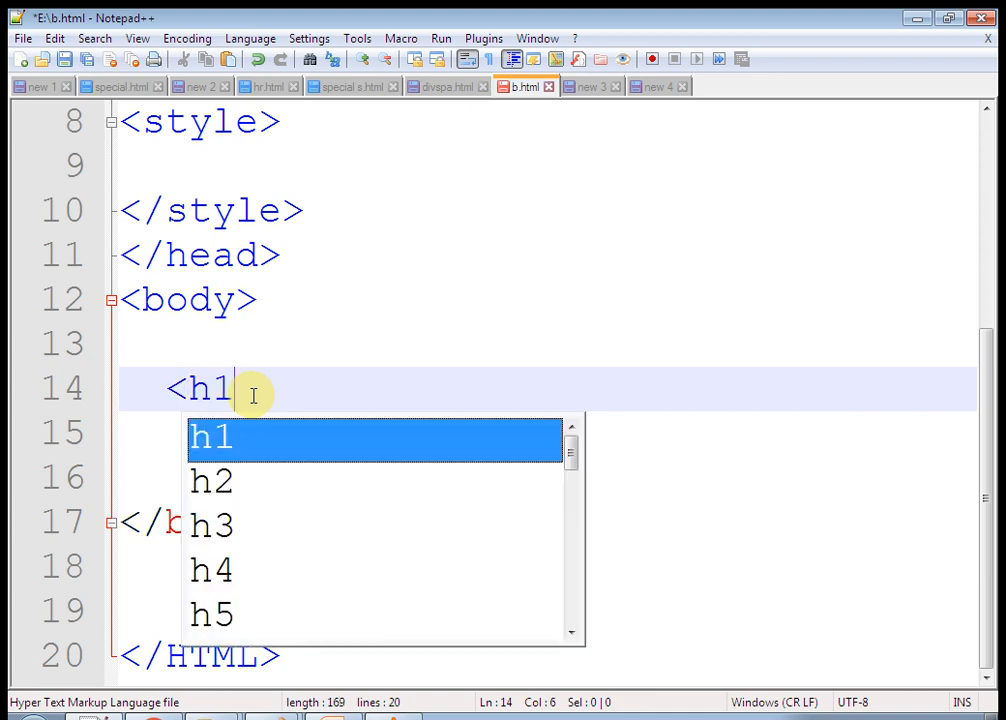
pyautogui.write('> block el')
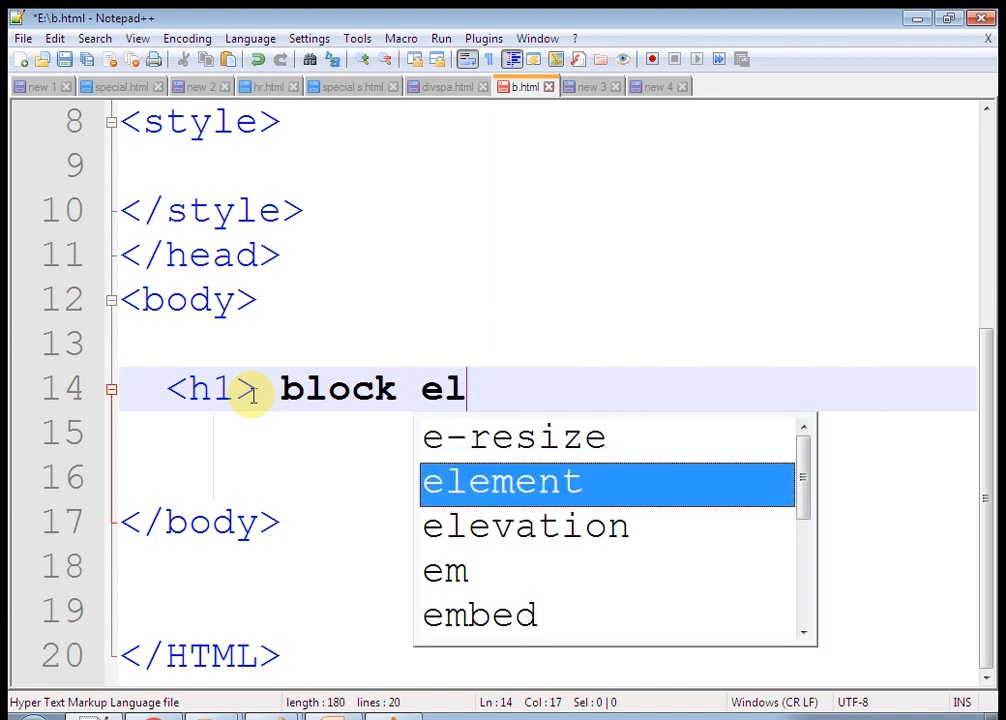
pyautogui.write('em')
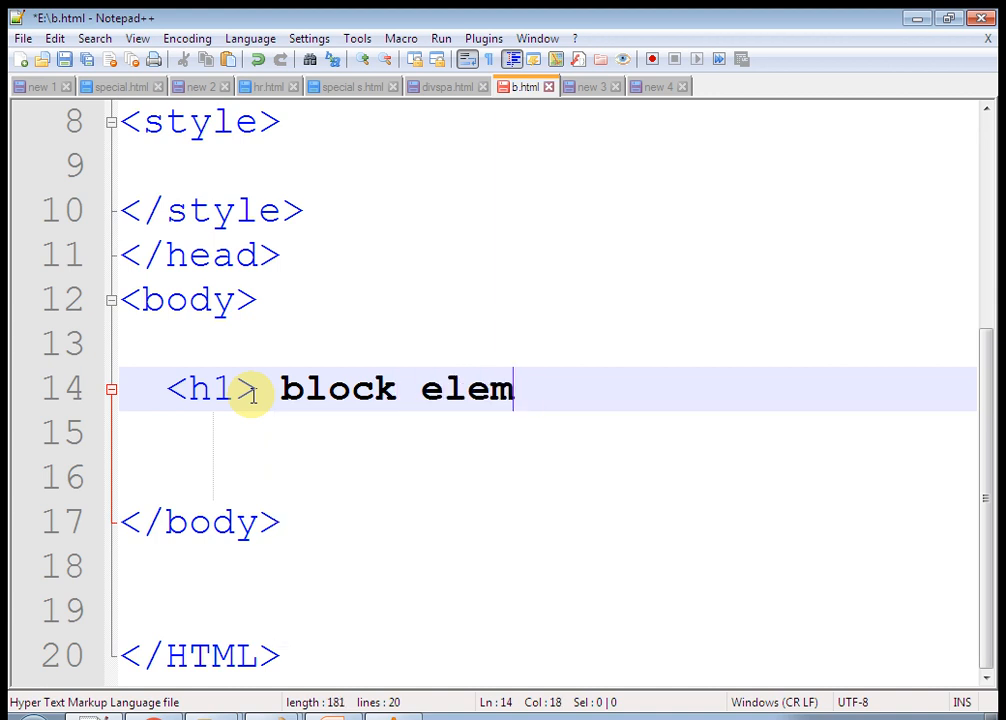
pyautogui.write('ent>')
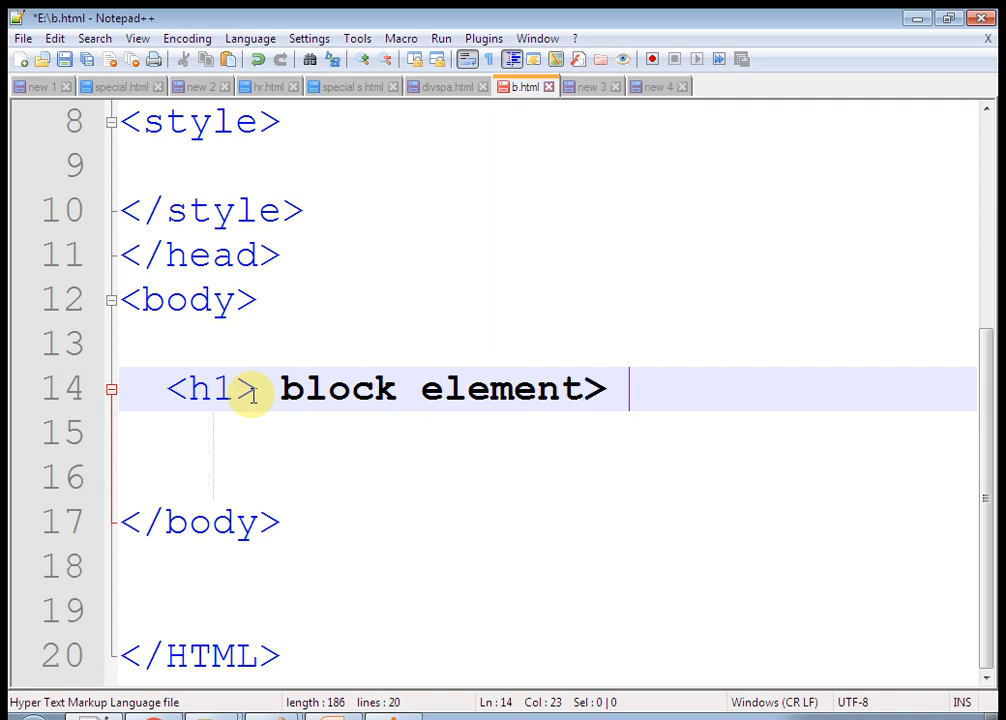
pyautogui.write('</h1')
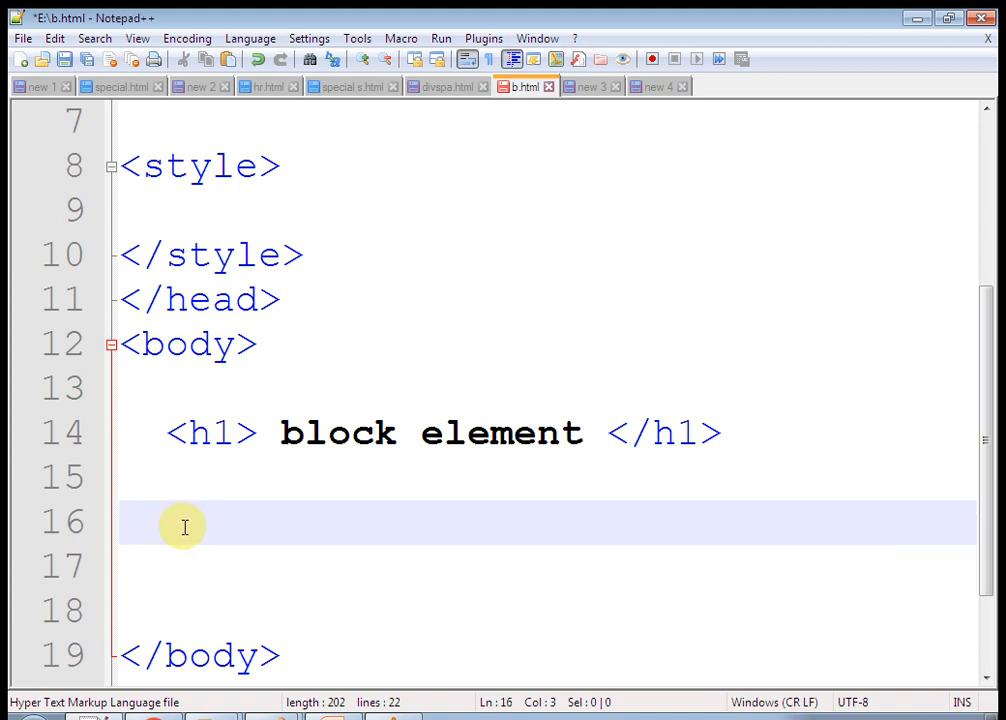
# Add a <p> paragraph repeating 'text goes here' below the heading, then save
pyautogui.write('<p>')
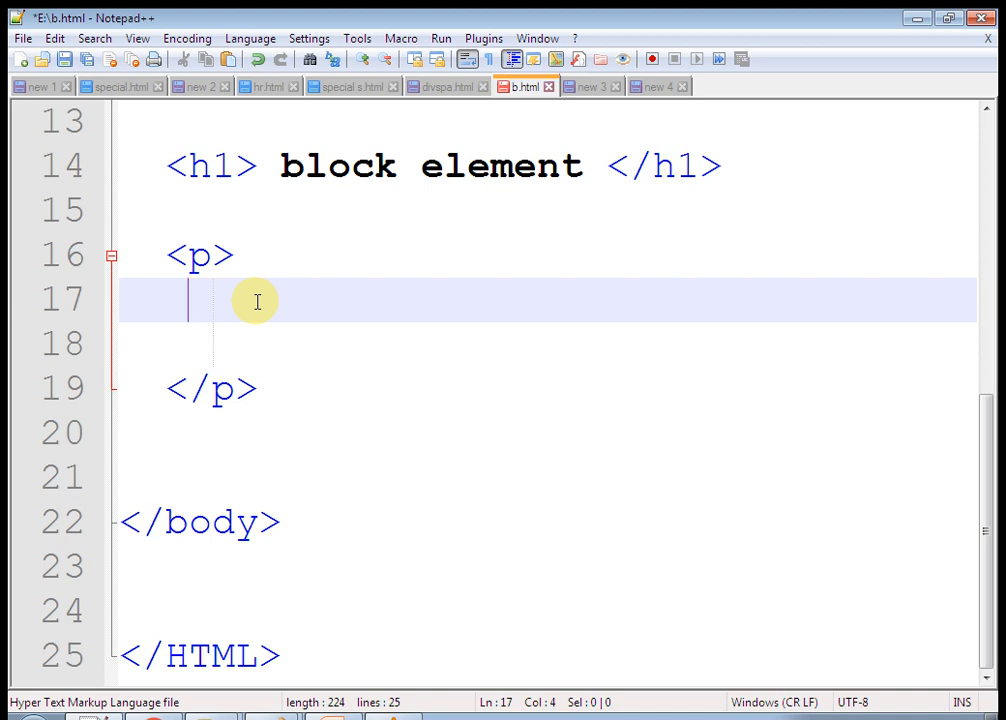
pyautogui.write('text')
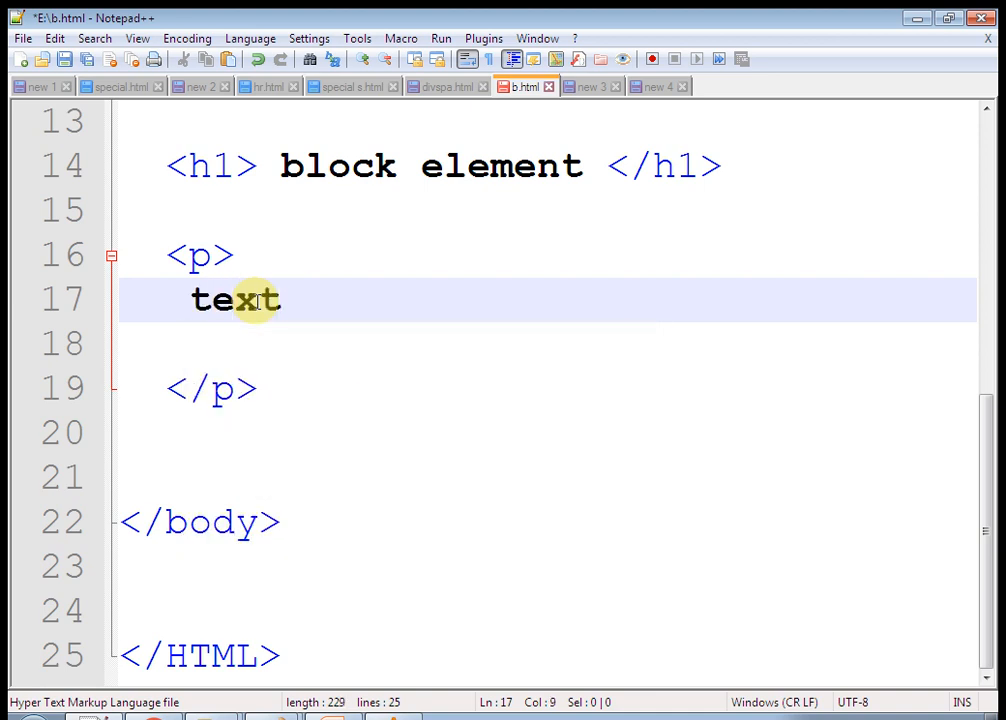
pyautogui.write('goes he')
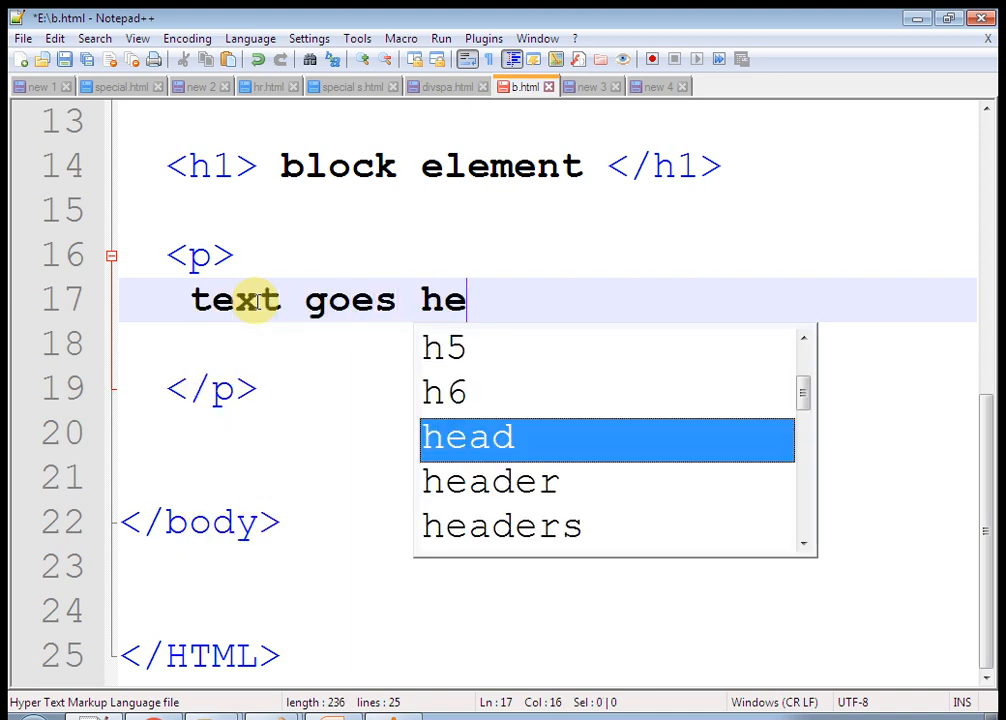
pyautogui.write('re')
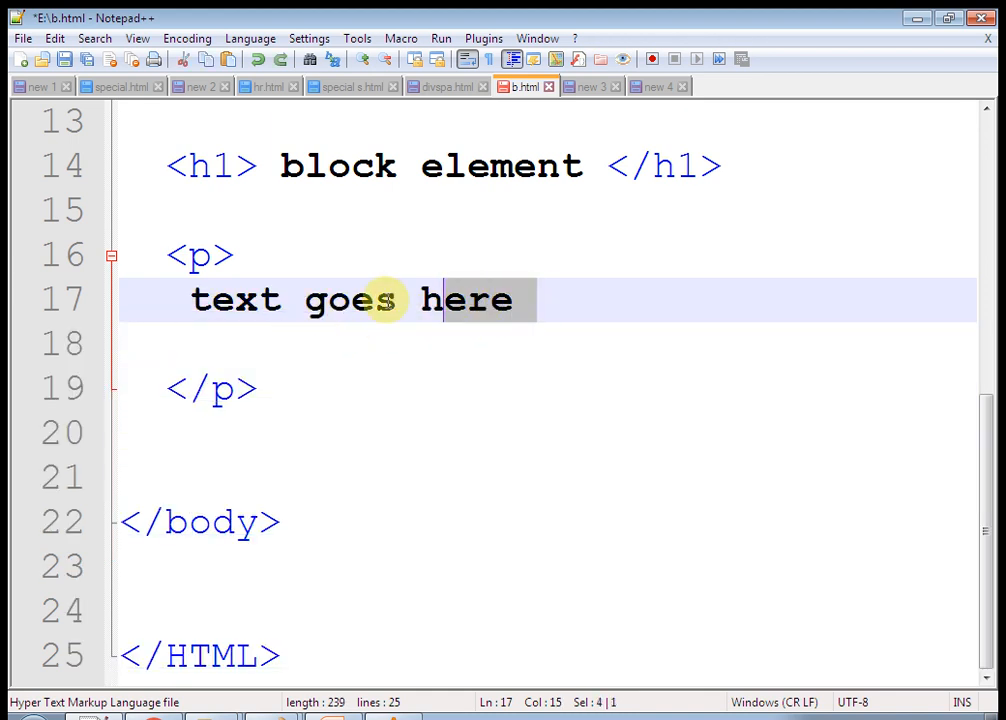
pyautogui.click(219, 343)
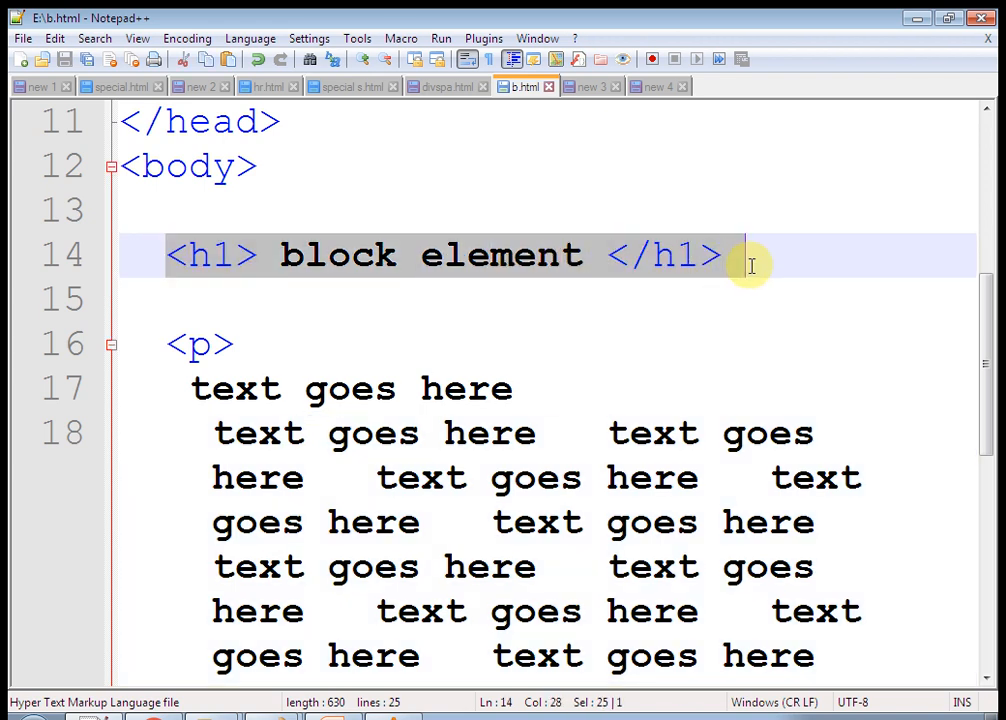
# Add empty <style></style> tags inside the head and tidy blank lines
pyautogui.scroll(-3)
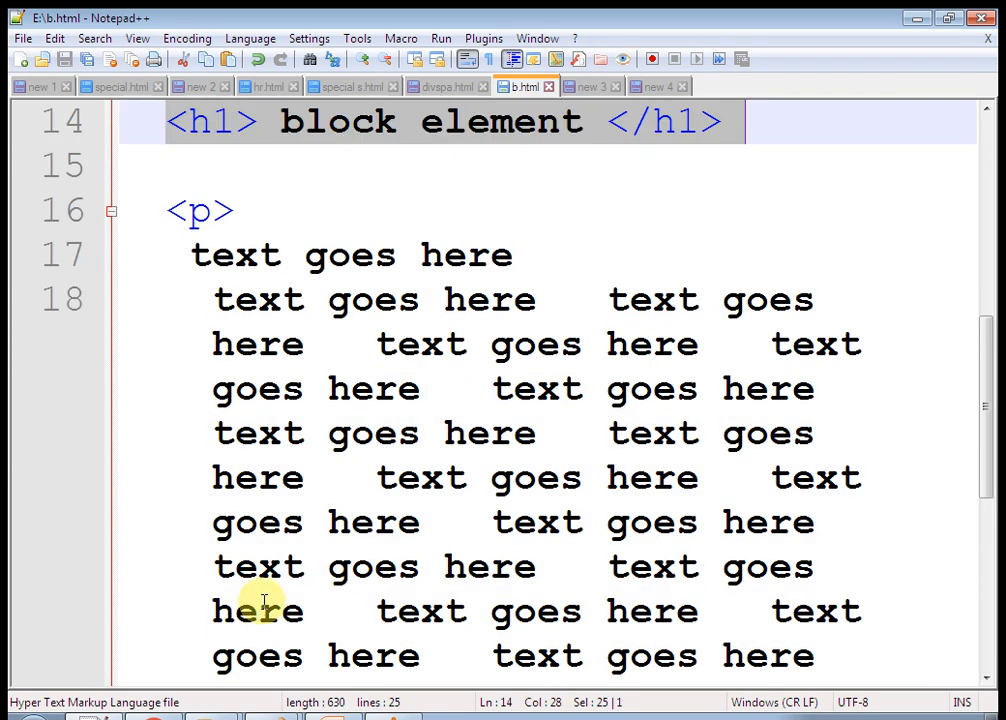
pyautogui.scroll(-3)
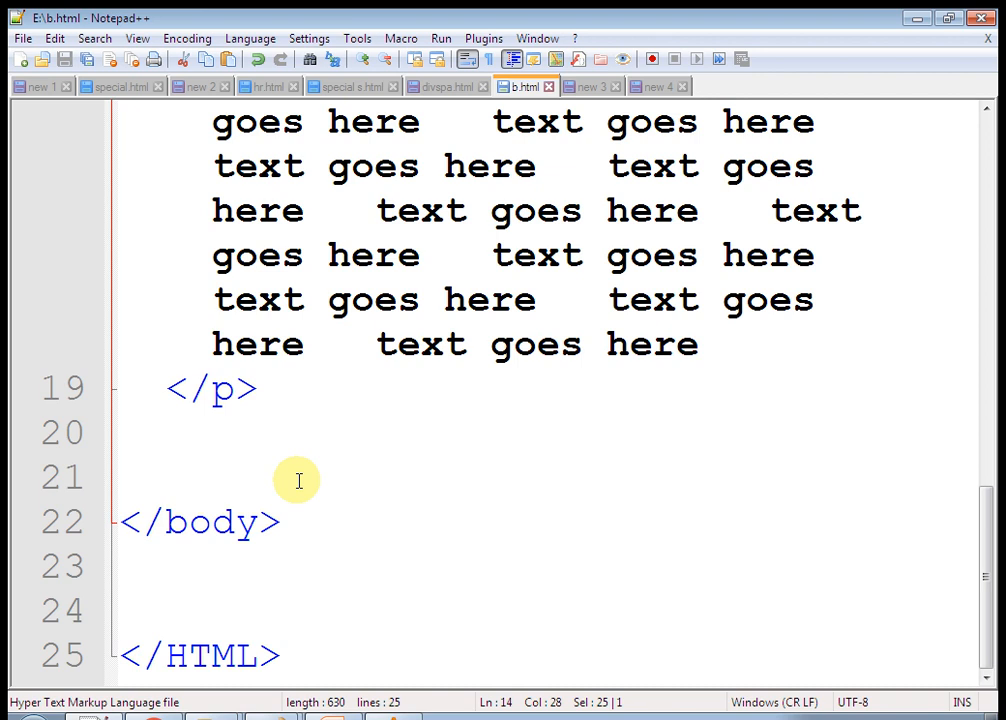
pyautogui.click(297, 655)
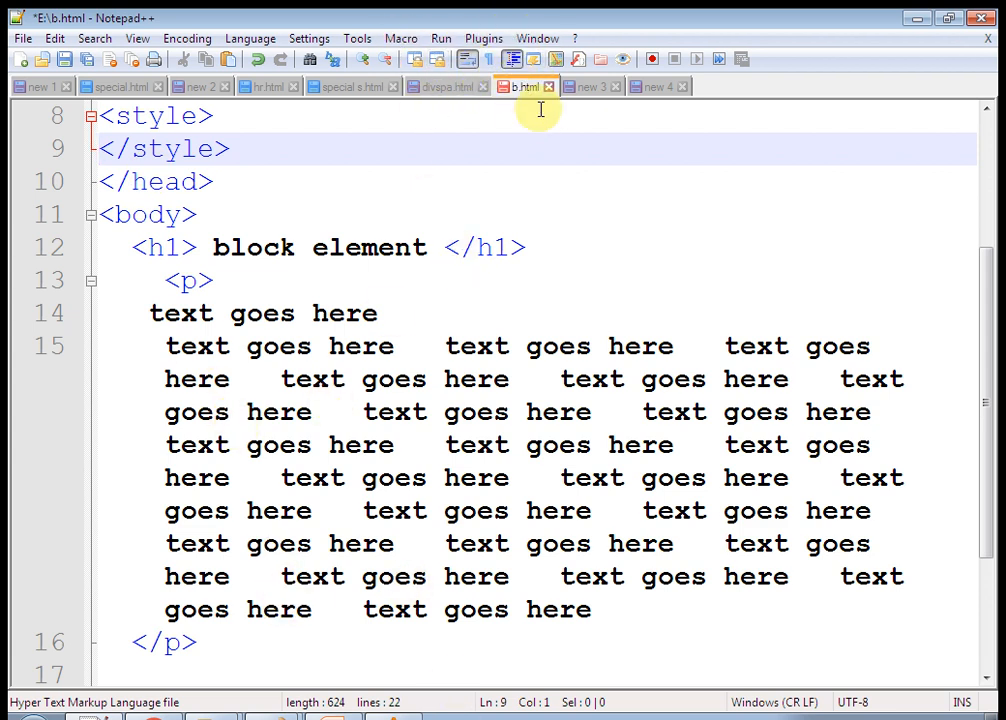
pyautogui.moveTo(521, 96)
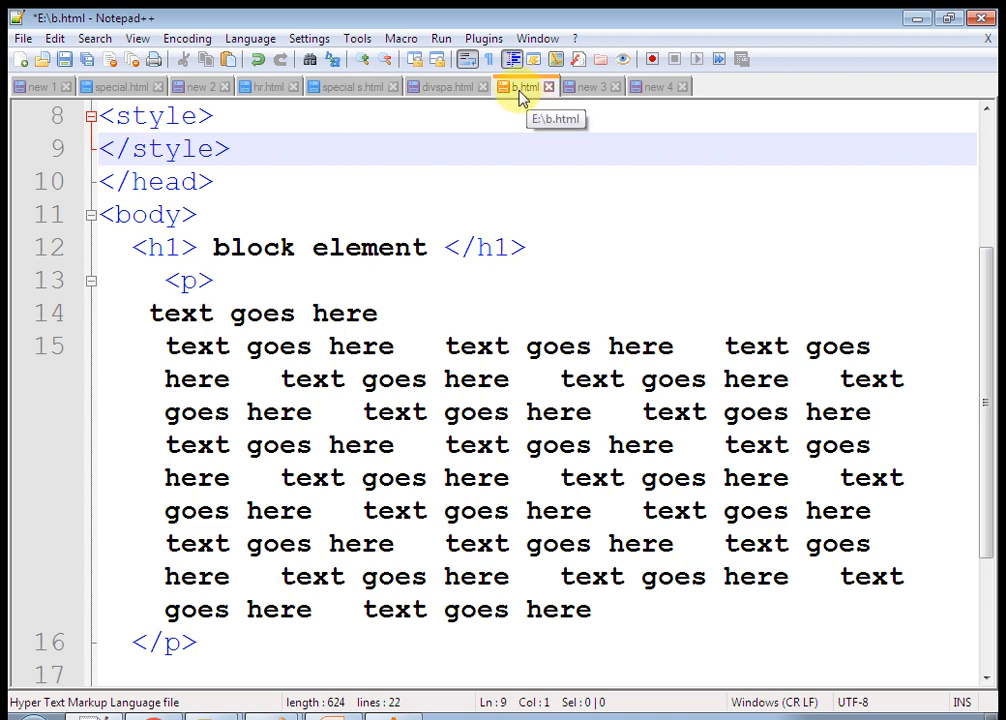
# Launch b.html in Chrome and highlight the heading to show its full-line extent
pyautogui.click(440, 38)
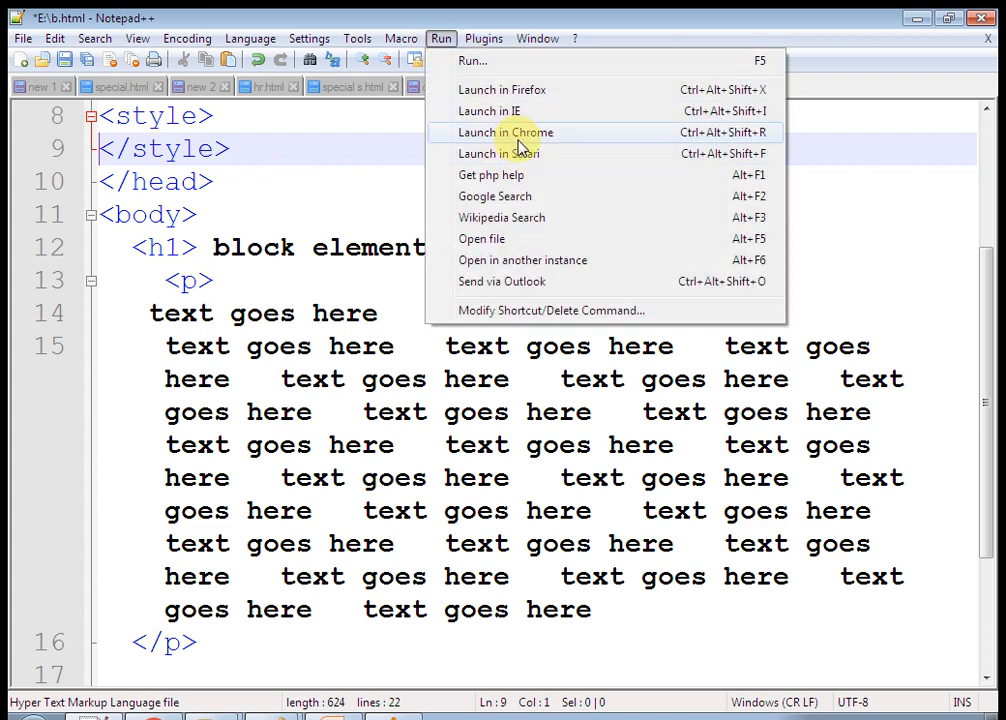
pyautogui.click(505, 132)
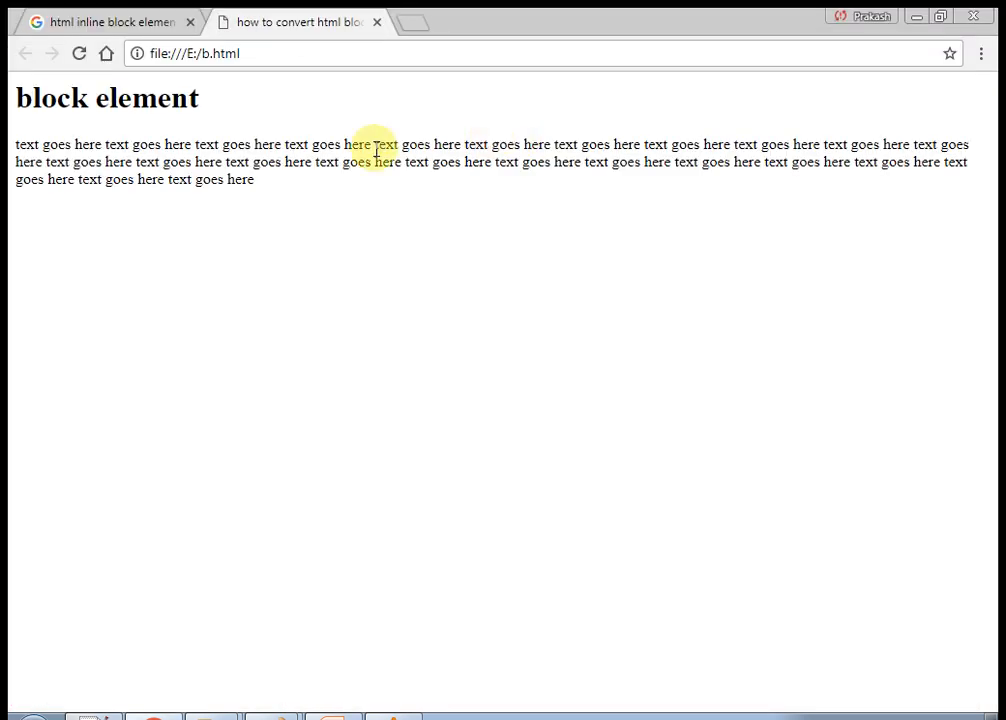
pyautogui.moveTo(375, 144); pyautogui.dragTo(10, 150)
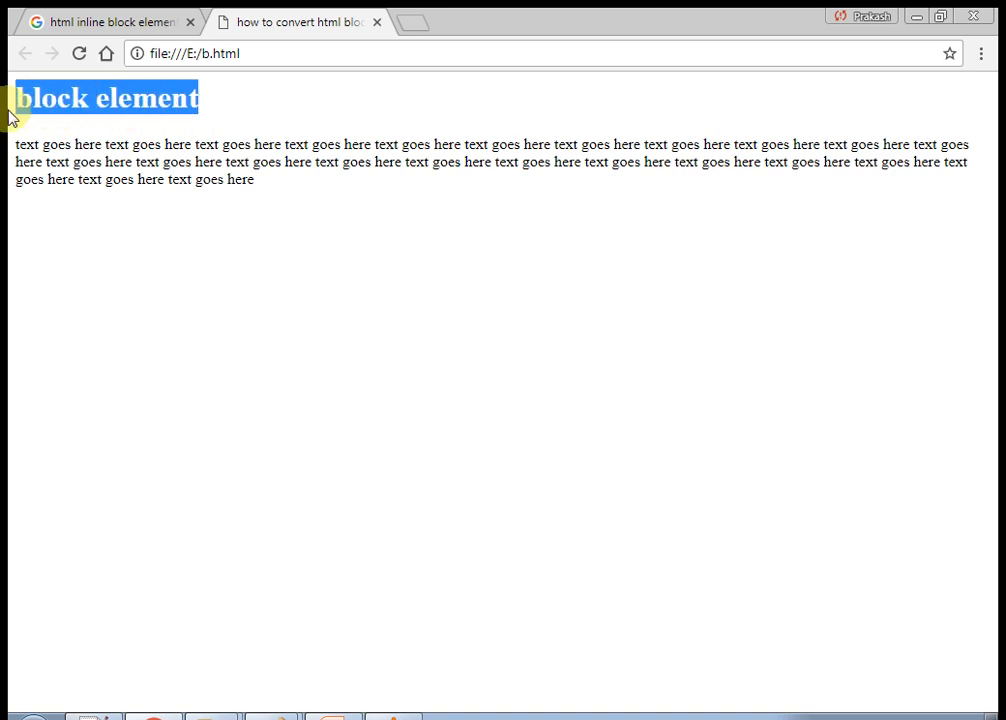
pyautogui.moveTo(63, 98)
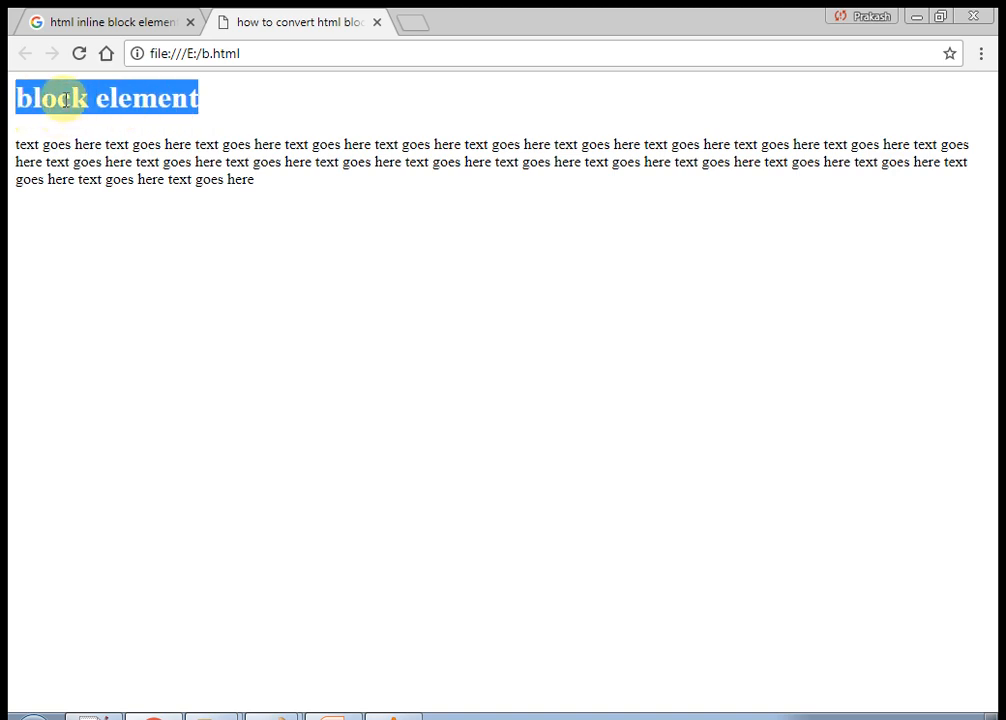
pyautogui.moveTo(133, 150)
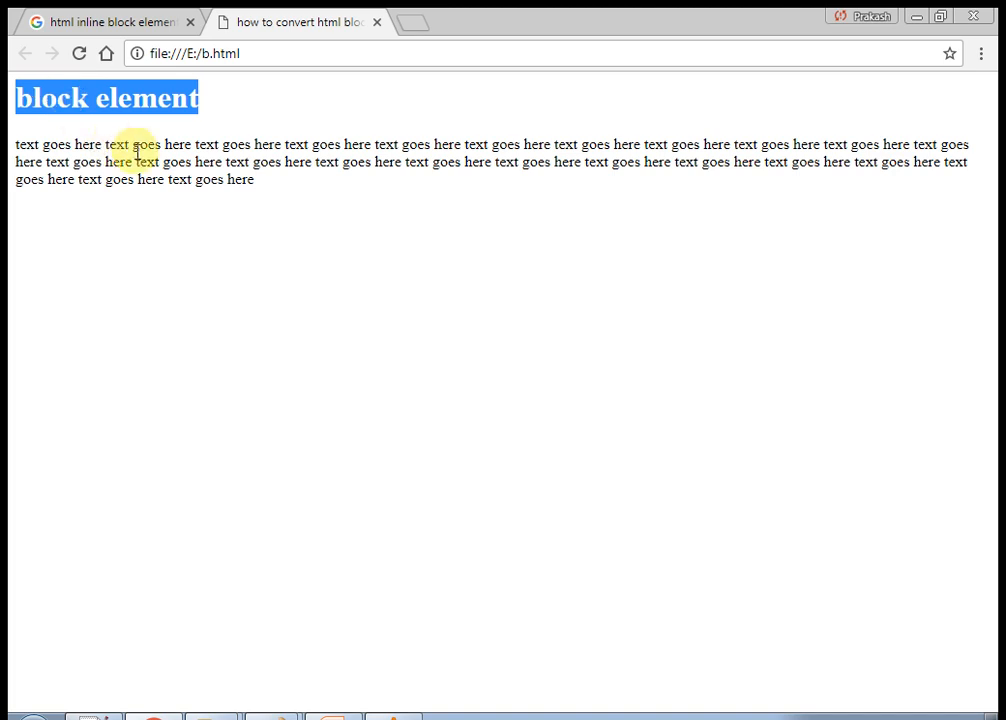
pyautogui.moveTo(994, 30)
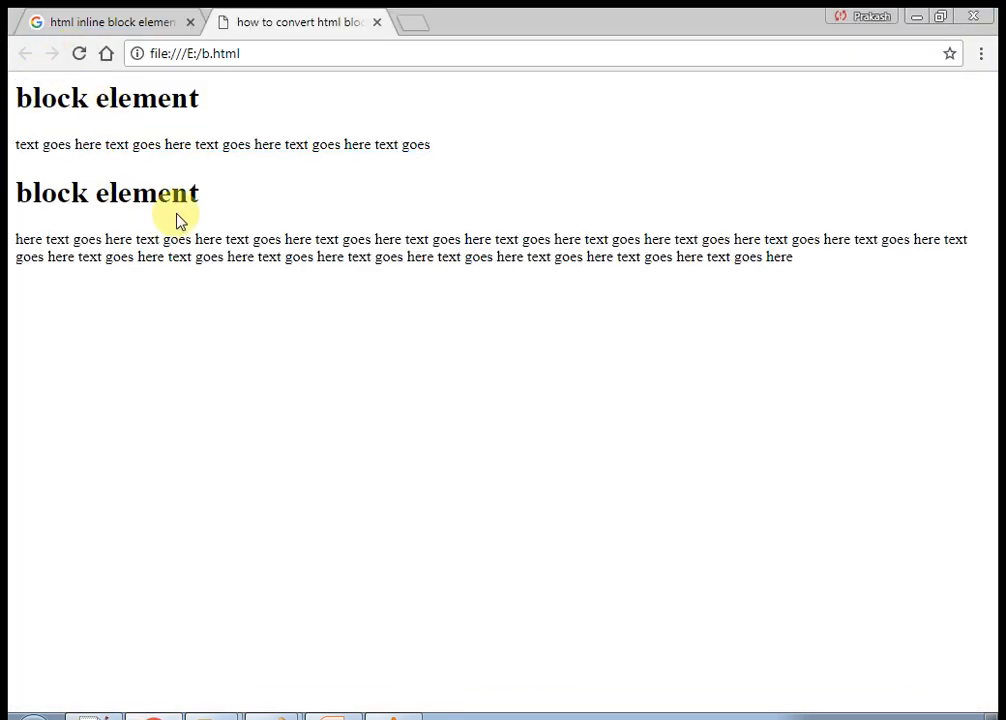
pyautogui.moveTo(15, 203)
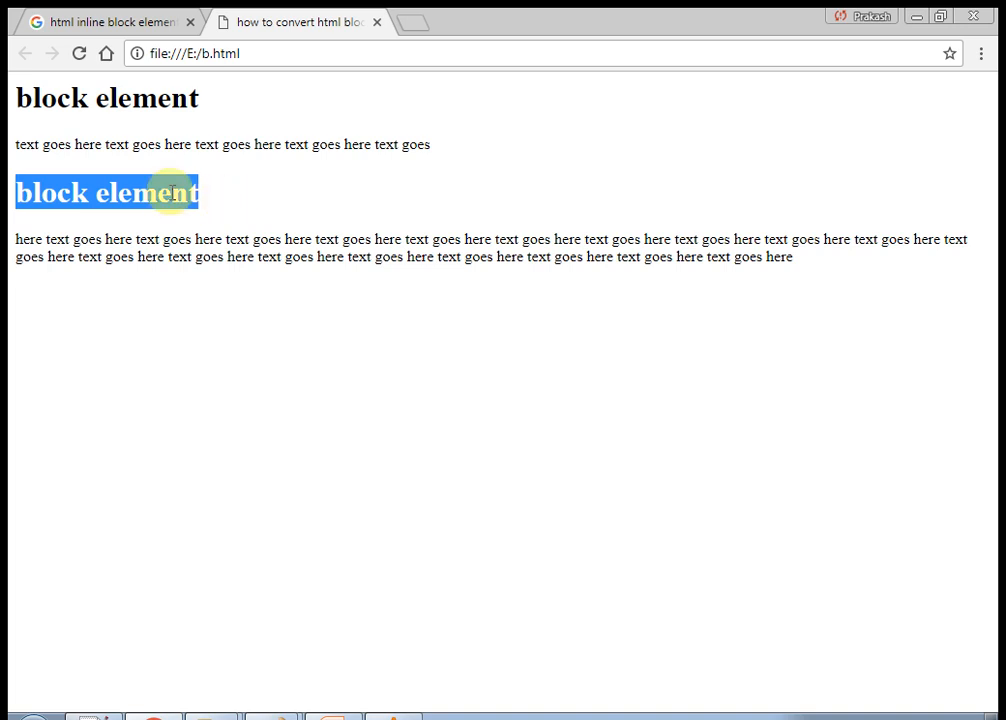
pyautogui.moveTo(447, 155)
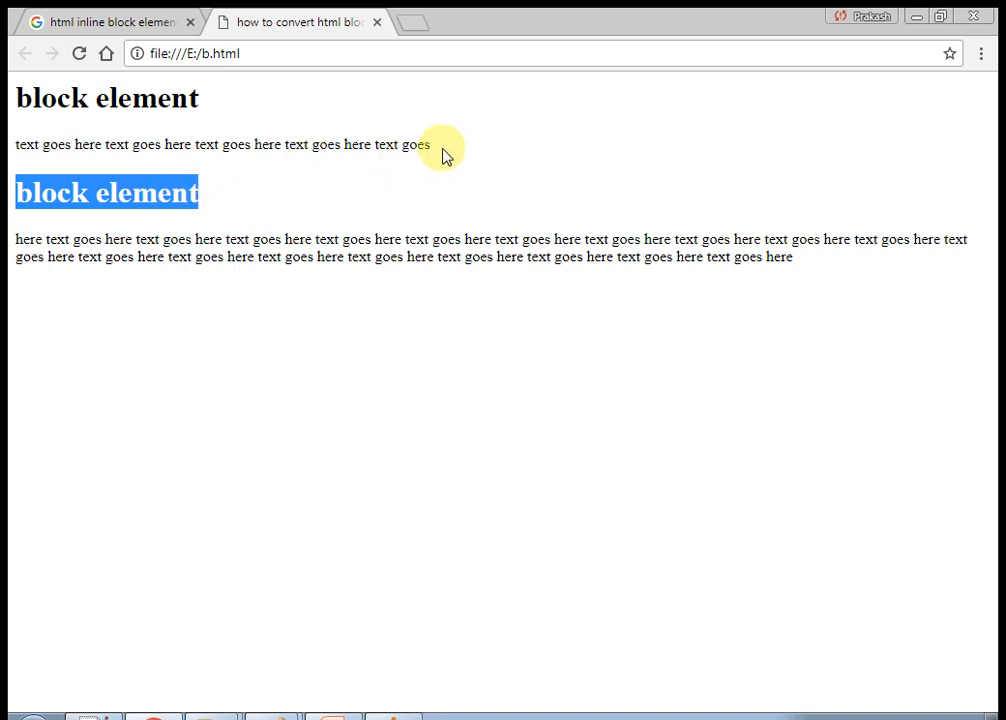
pyautogui.moveTo(238, 210)
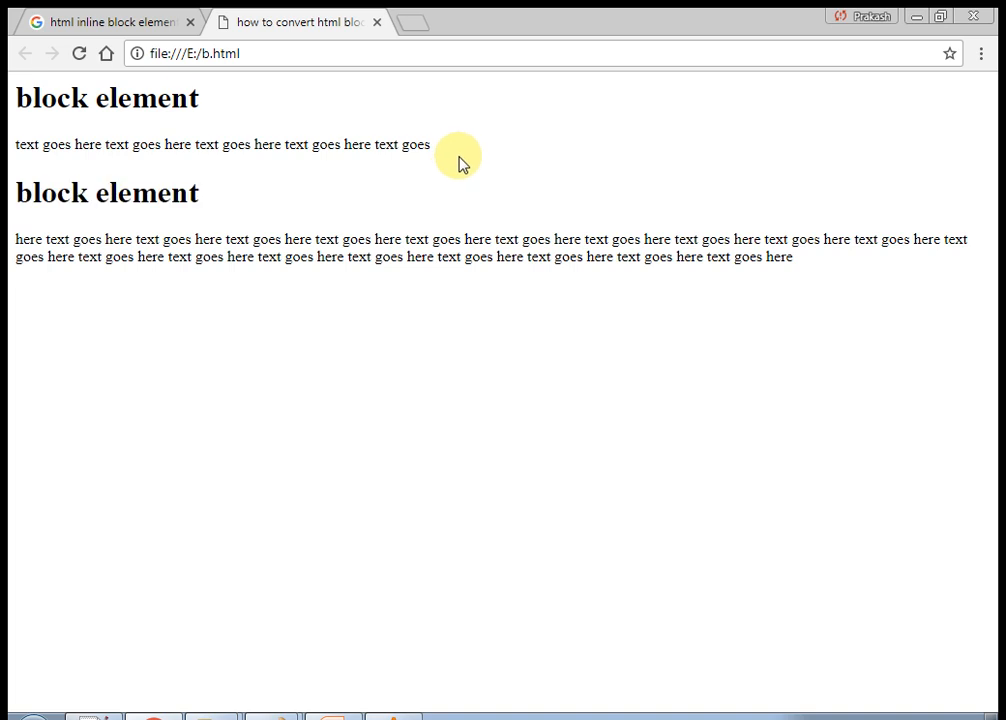
pyautogui.moveTo(389, 305)
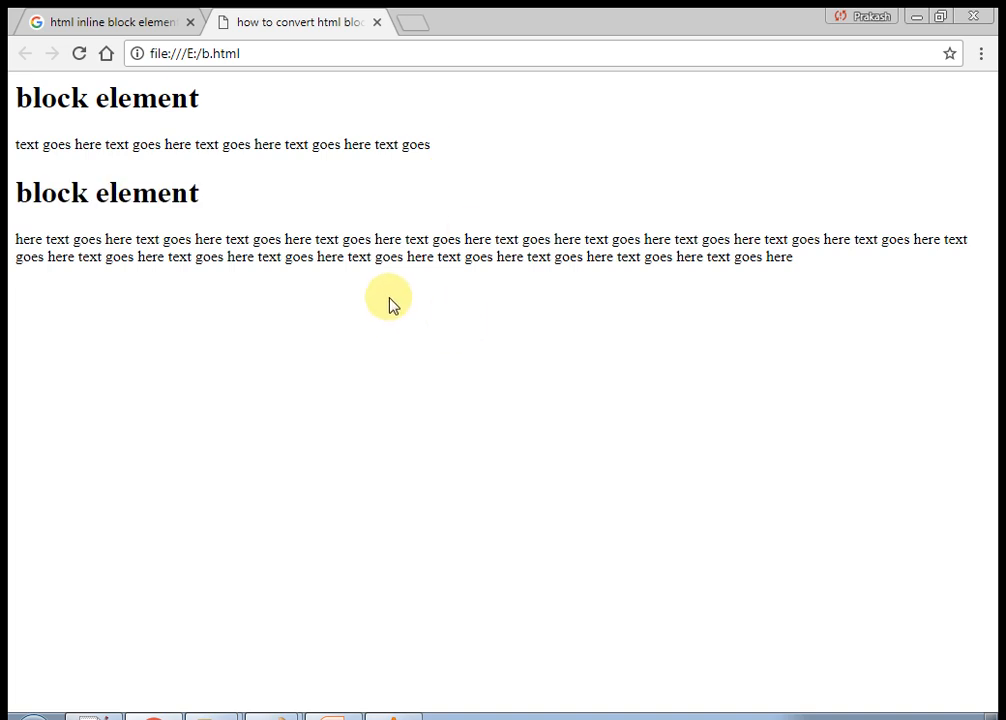
pyautogui.moveTo(225, 207)
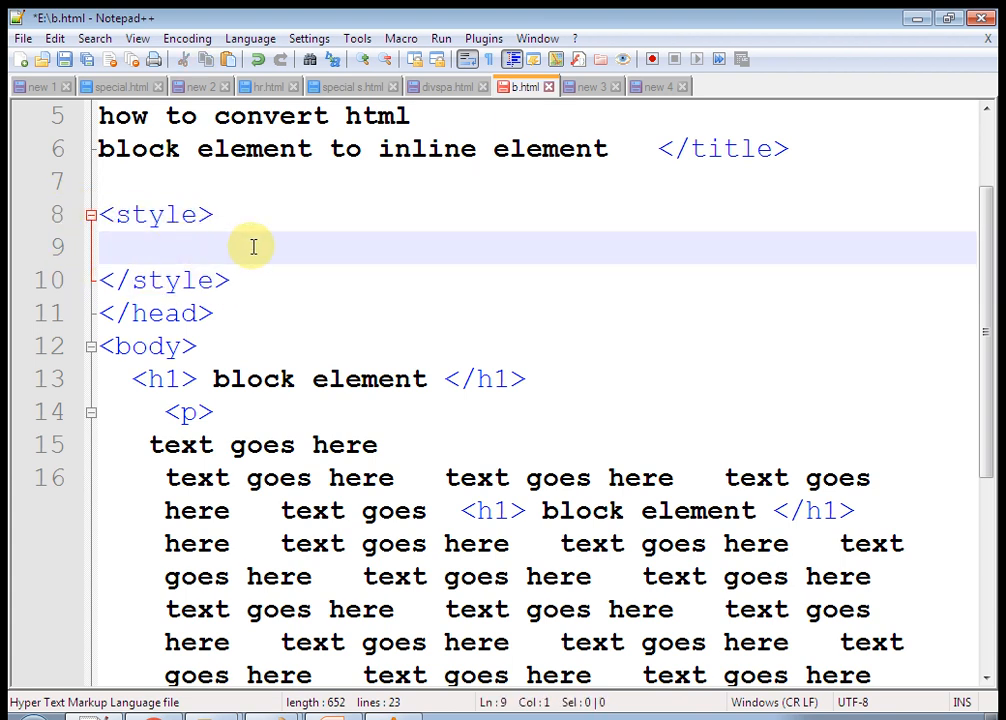
# Write the rule h1{display:inline;} inside the style tags and save
pyautogui.write('h1')
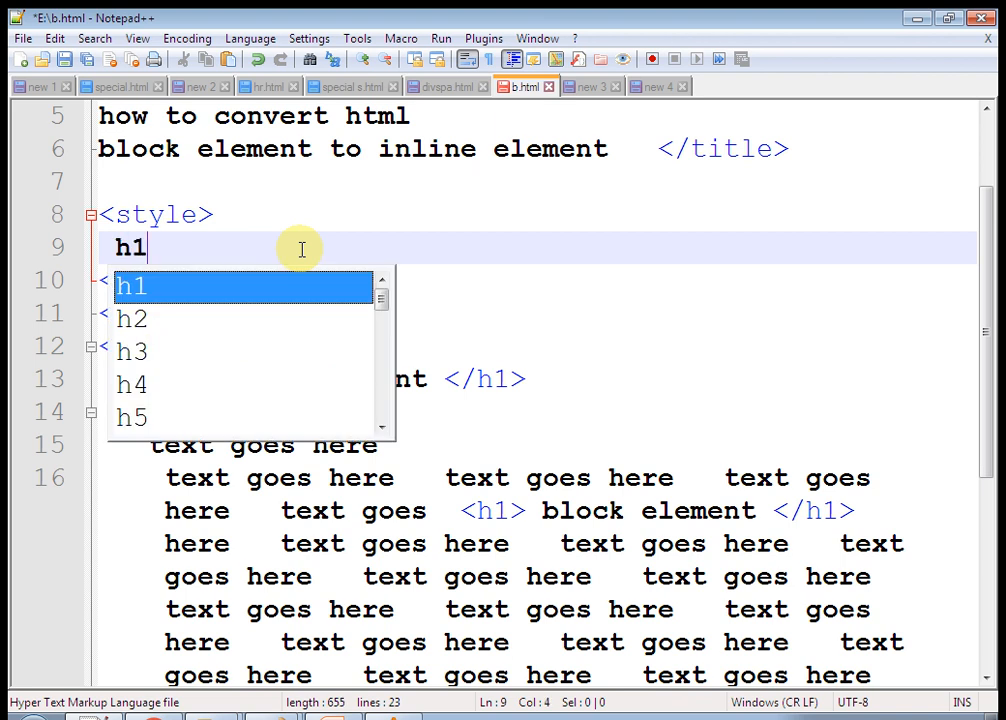
pyautogui.write('{}')
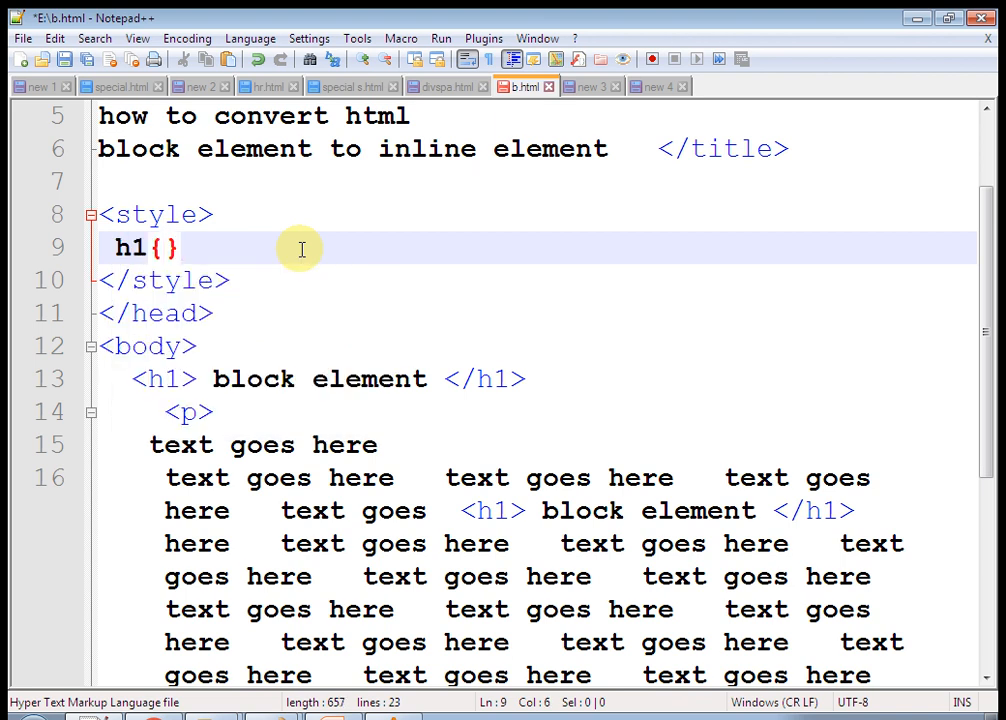
pyautogui.write('d')
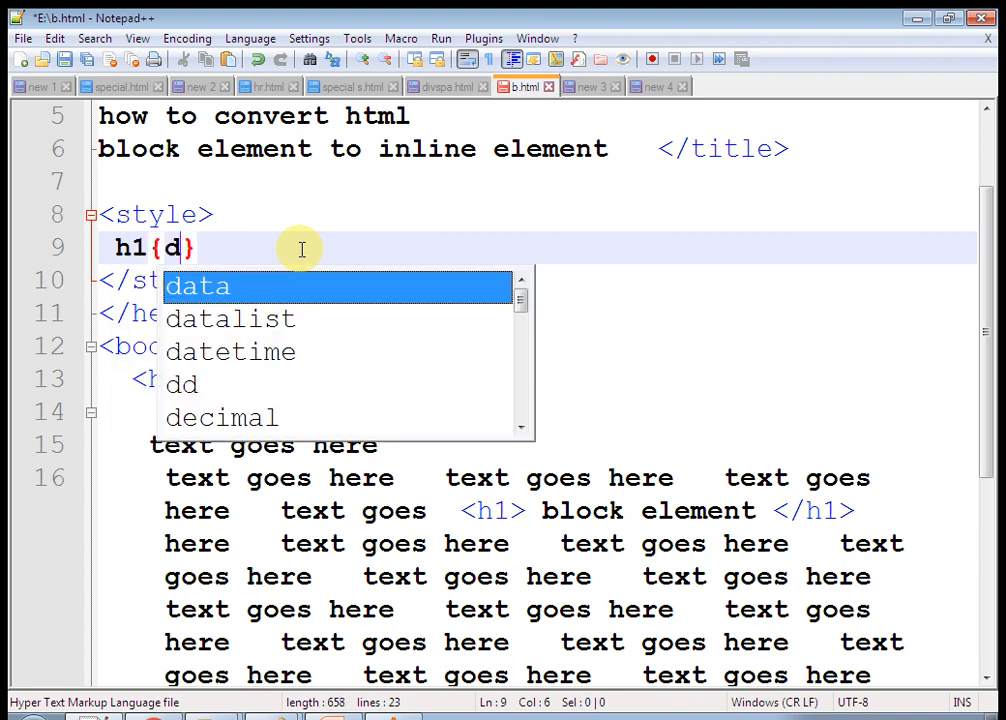
pyautogui.write('isplay:')
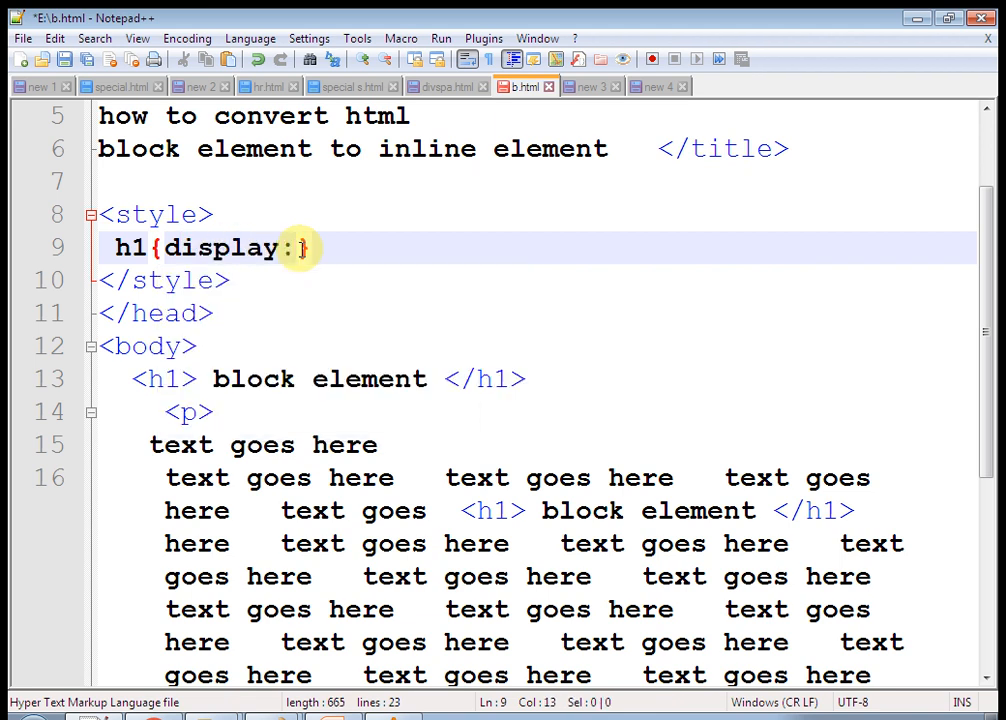
pyautogui.write('inline;')
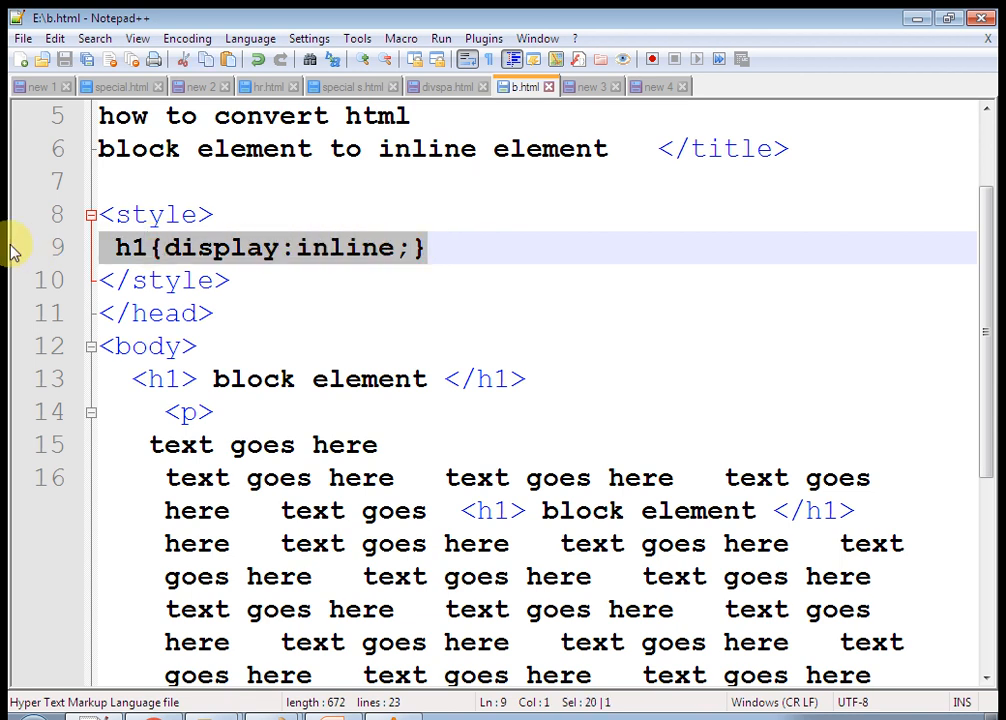
pyautogui.click(180, 378)
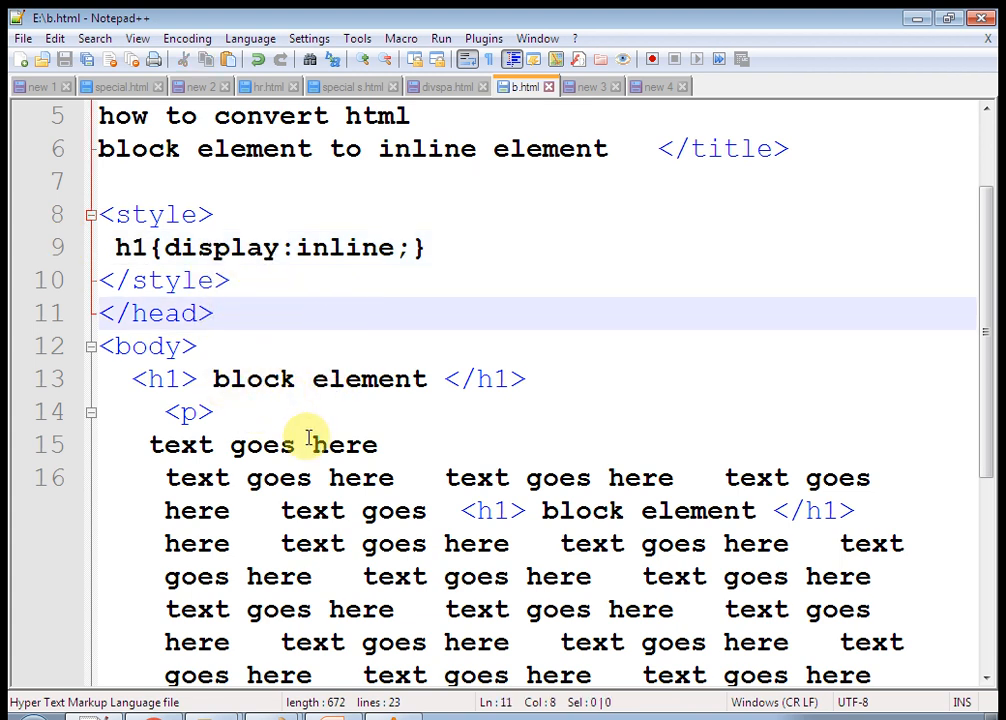
# Reload b.html in Chrome to show the inline heading style
pyautogui.scroll(-3)
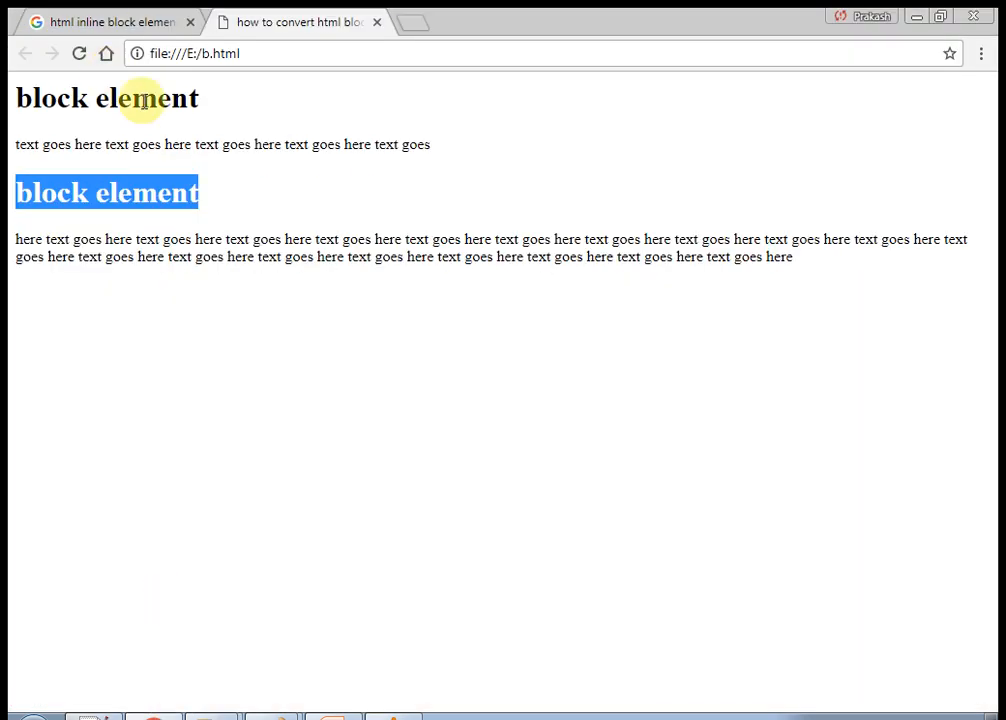
pyautogui.moveTo(80, 54)
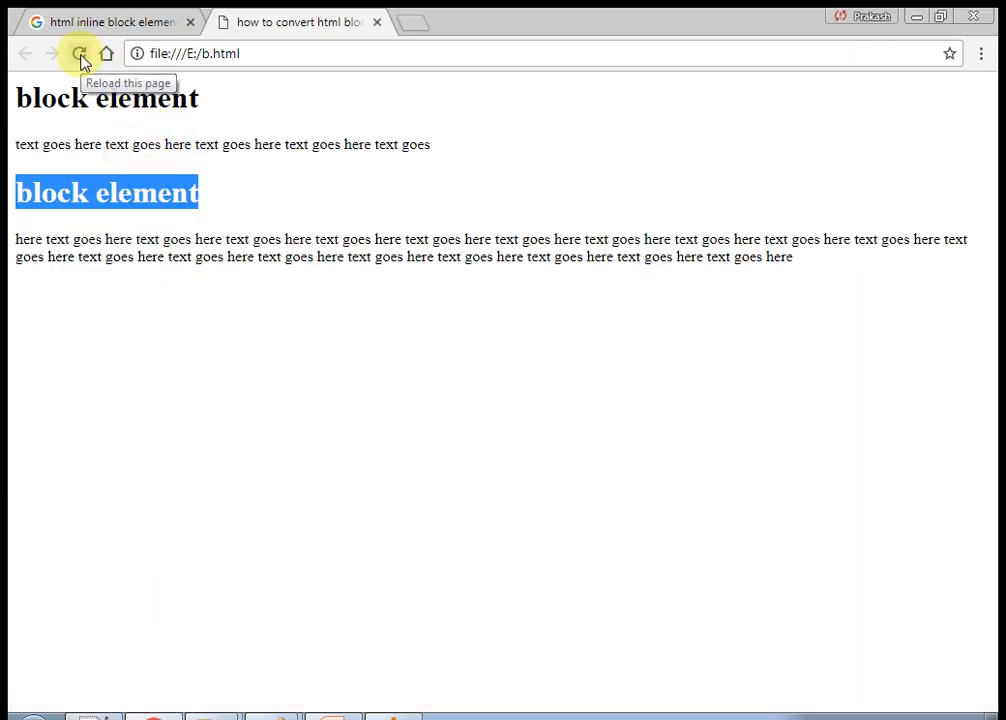
pyautogui.click(79, 53)
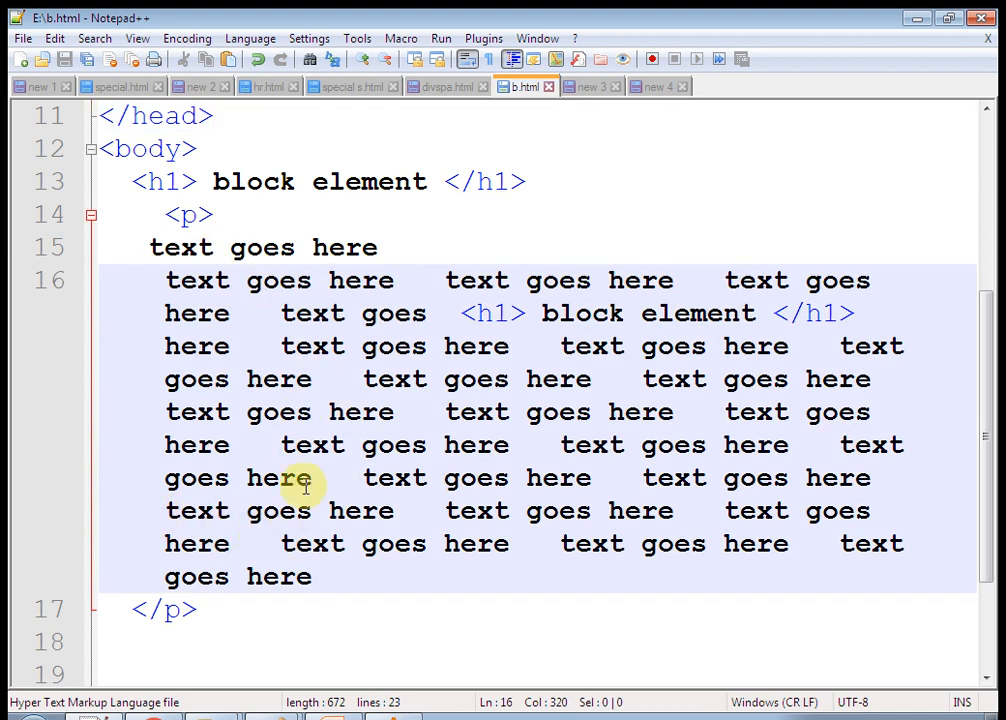
# Start typing a <span tag inside the body paragraph
pyautogui.write('<spa')
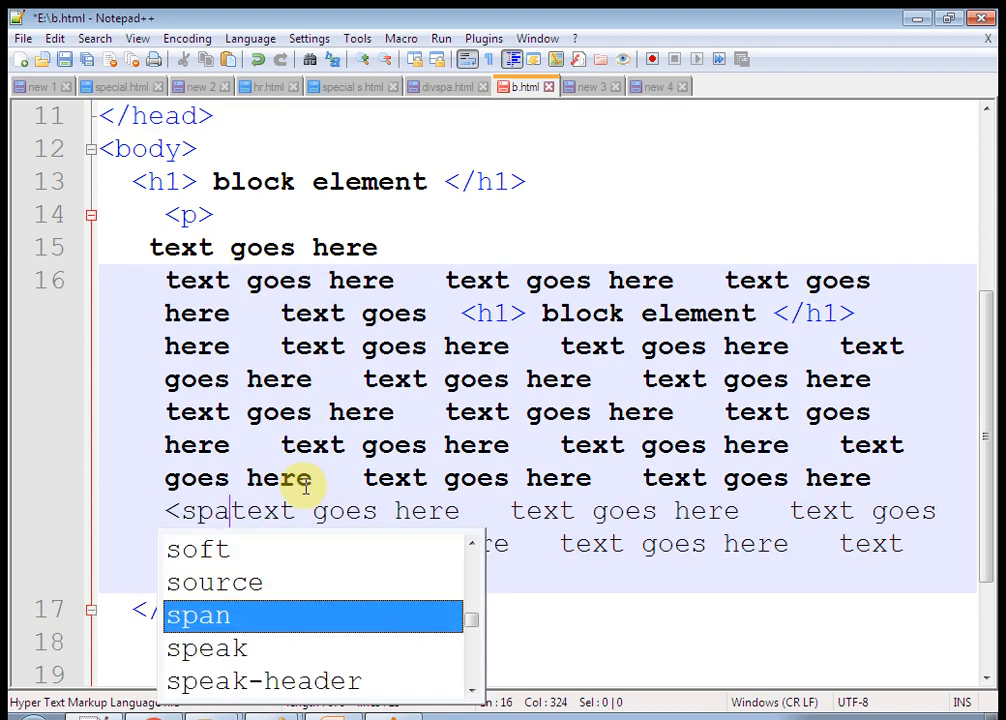